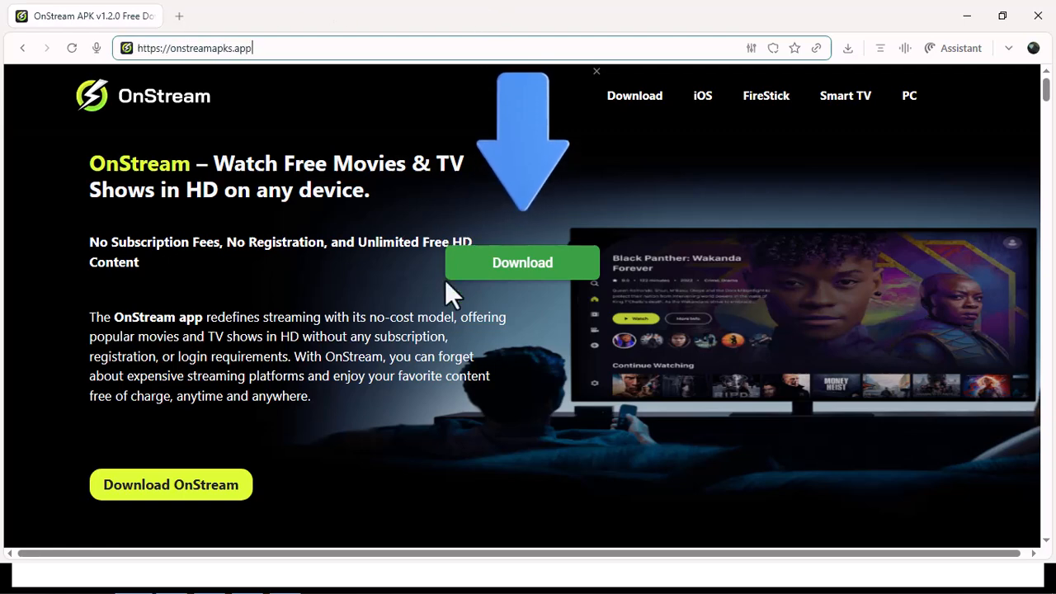
mouse_move(460, 316)
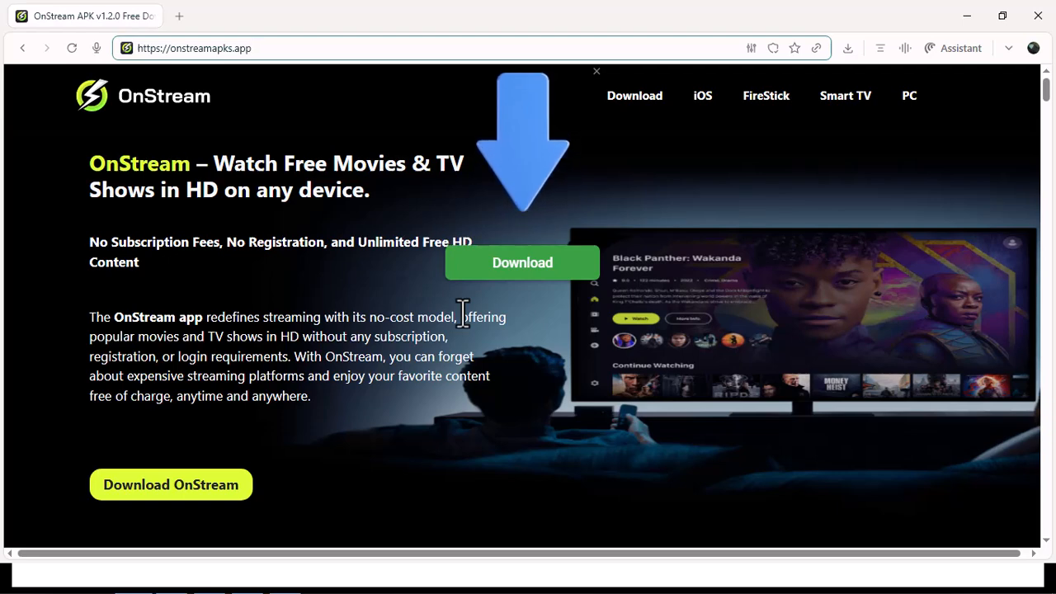
left_click(194, 47)
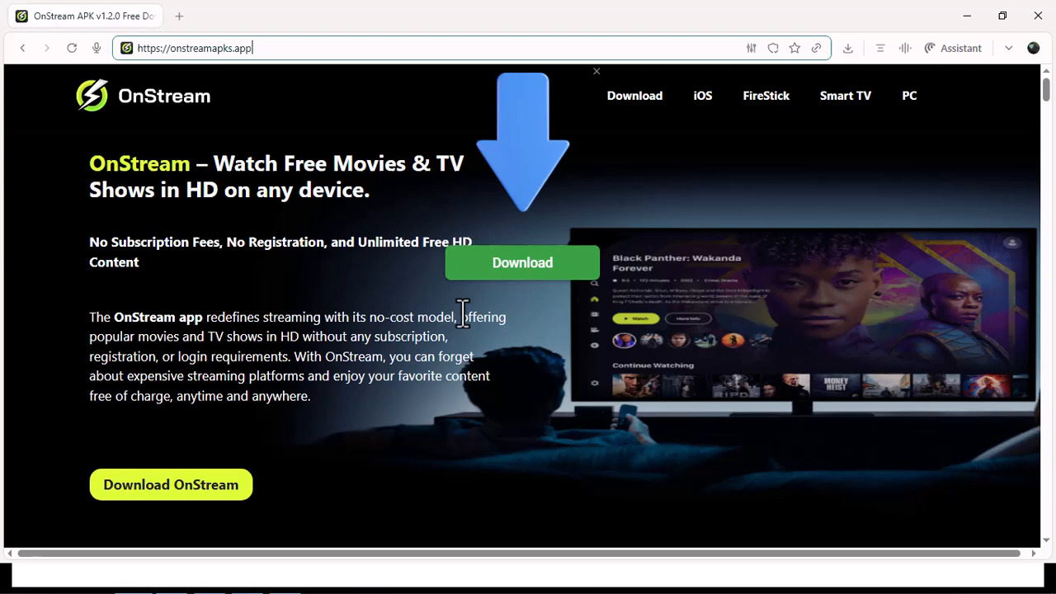